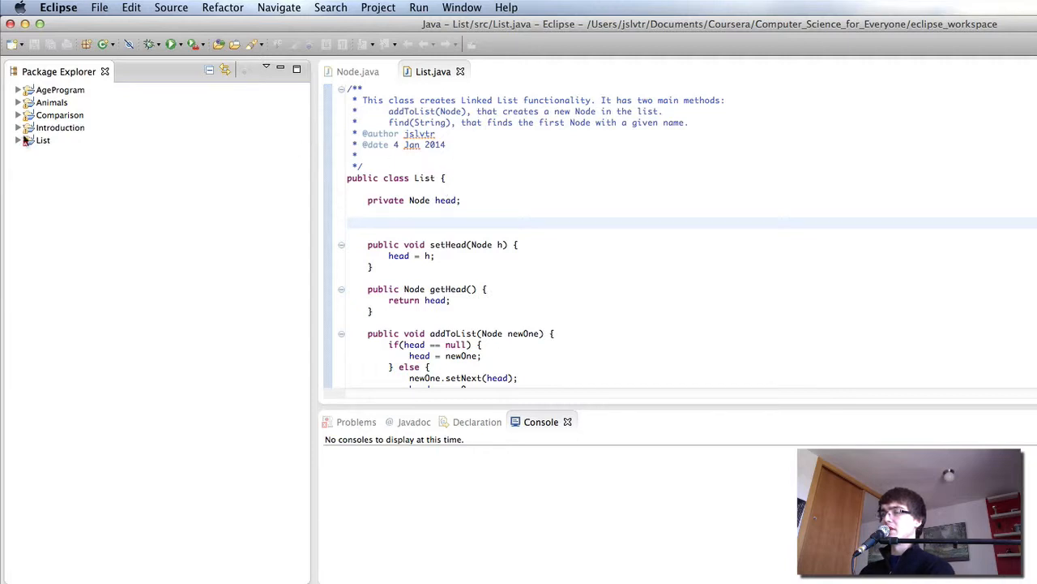
Switch to the Node.java editor and bring up the New choices on the toolbar.
{"action": "left_click", "coordinate": [357, 72]}
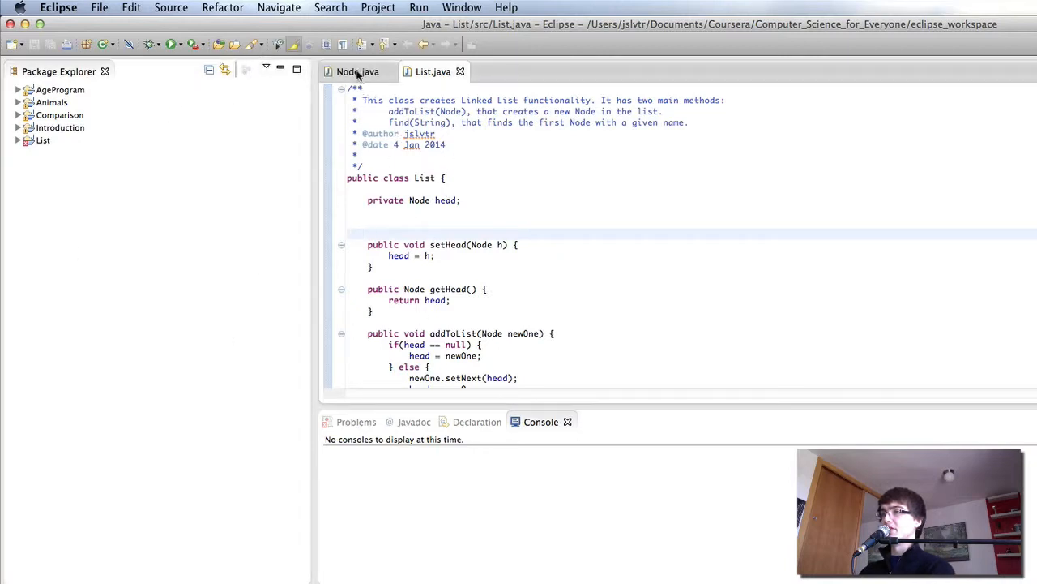
{"action": "left_click", "coordinate": [356, 72]}
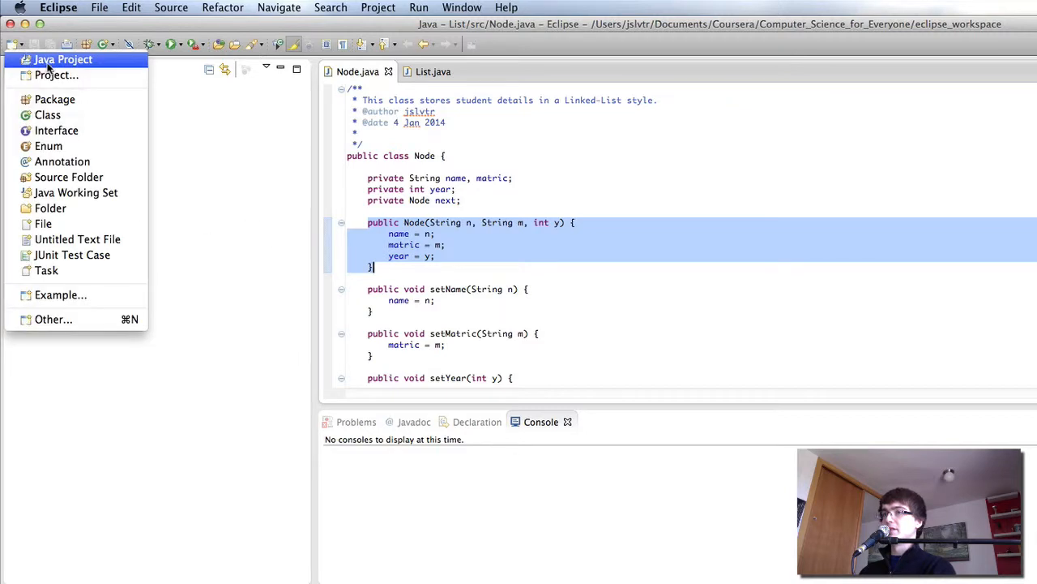
Create Java project Queue, expand it to src and begin a class named Queue.
{"action": "left_click", "coordinate": [61, 59]}
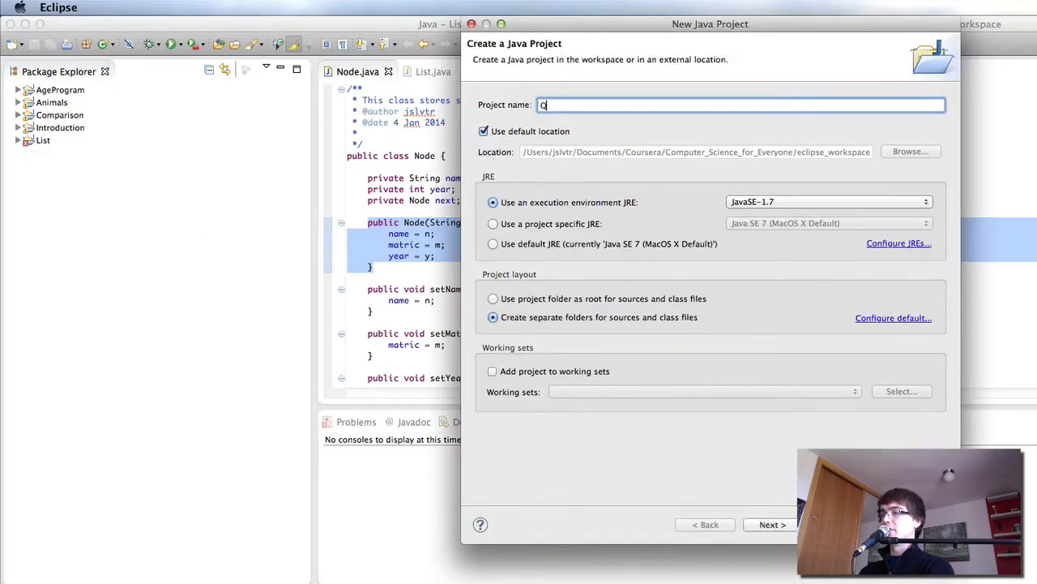
{"action": "type", "text": "ueue"}
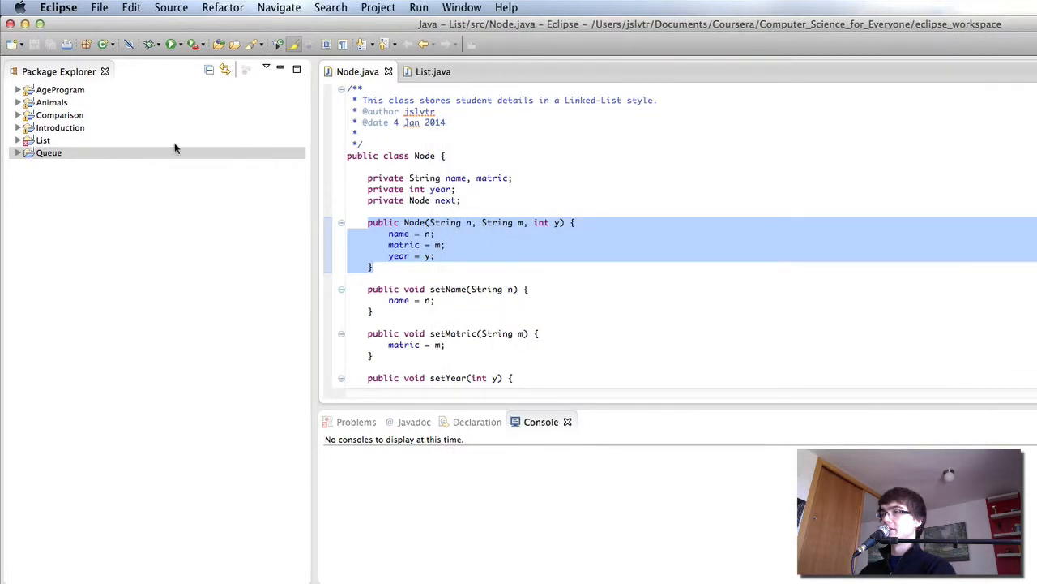
{"action": "left_click", "coordinate": [49, 153]}
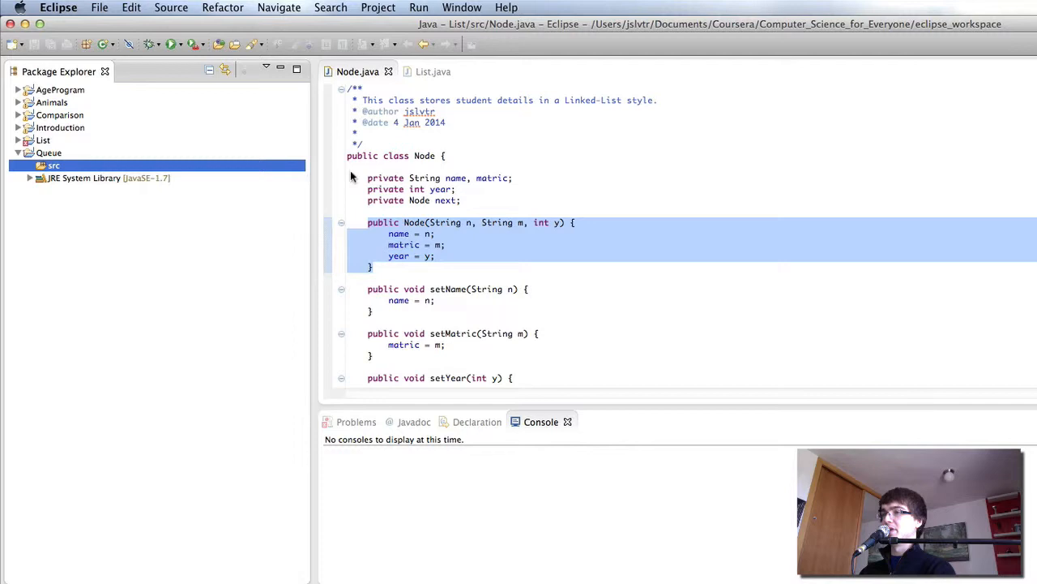
{"action": "type", "text": "Queue"}
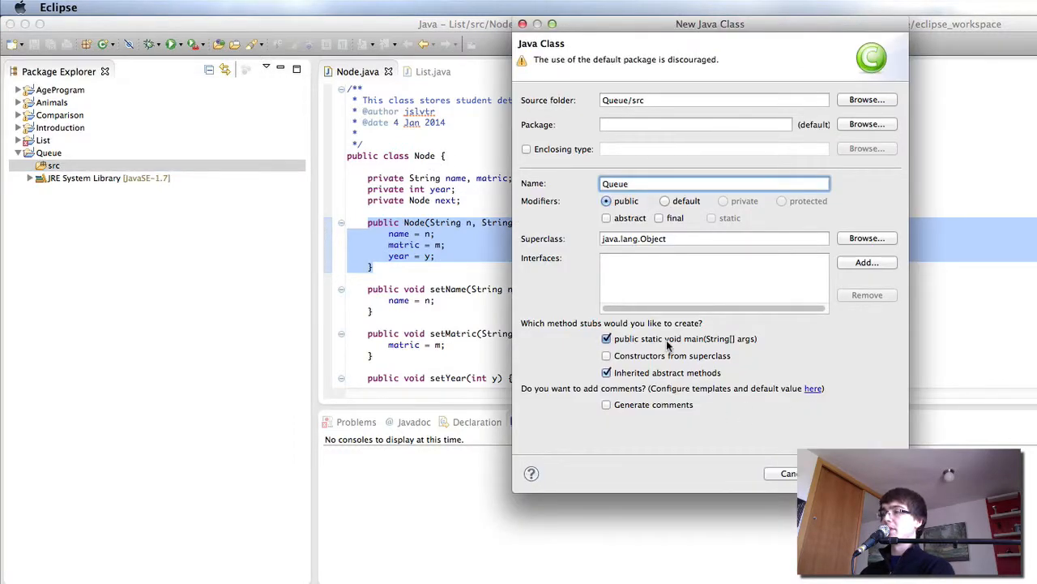
Finish the Queue class and create an empty Node class in the default package.
{"action": "left_click", "coordinate": [606, 339]}
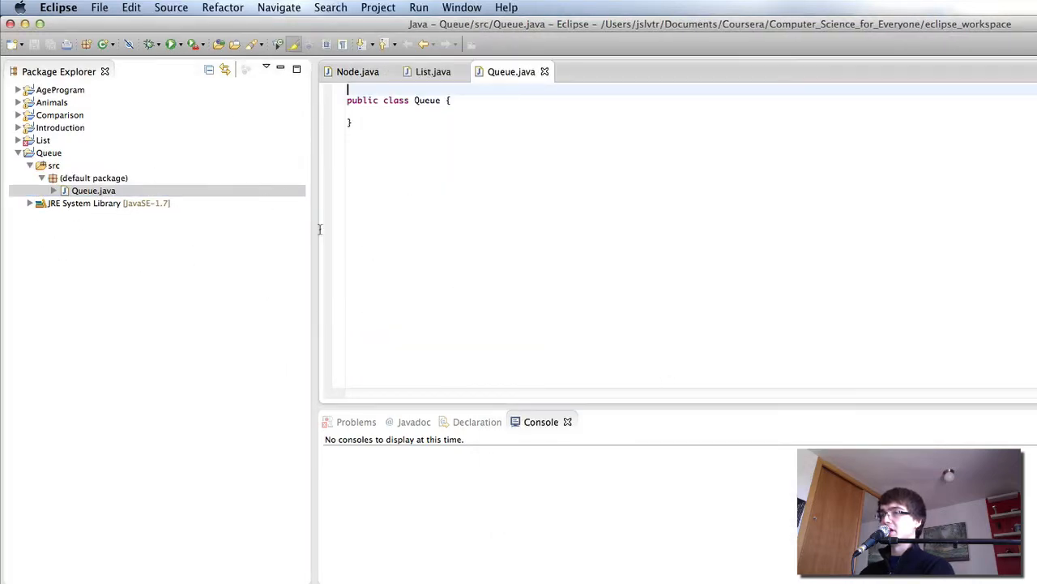
{"action": "right_click", "coordinate": [94, 176]}
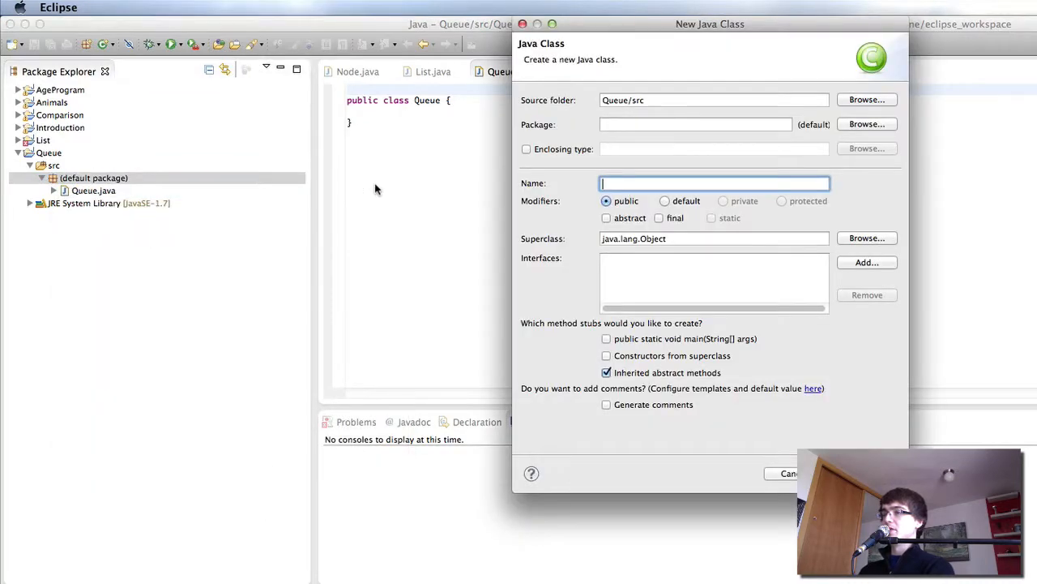
{"action": "type", "text": "Node"}
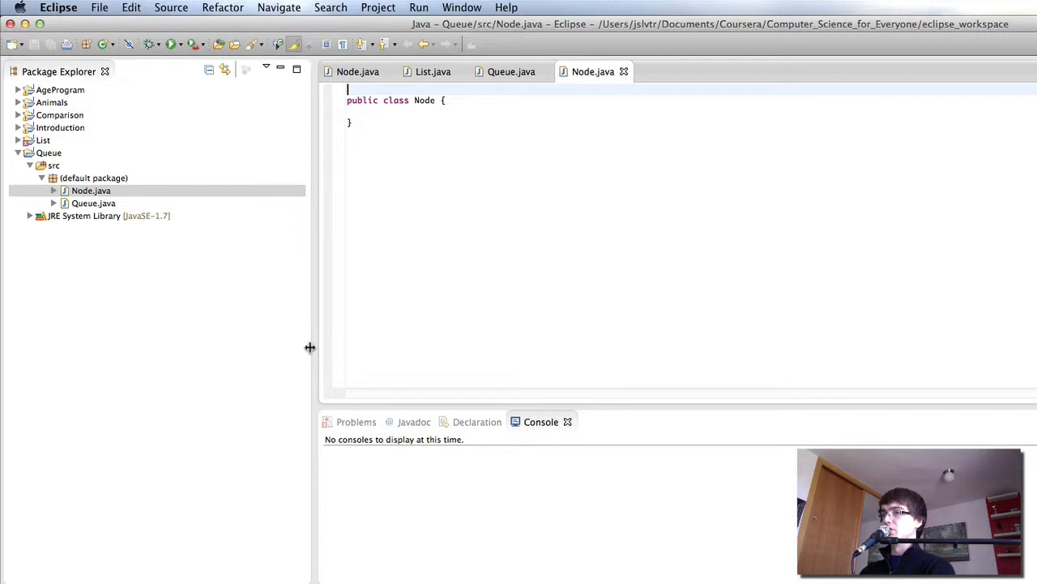
{"action": "mouse_move", "coordinate": [112, 216]}
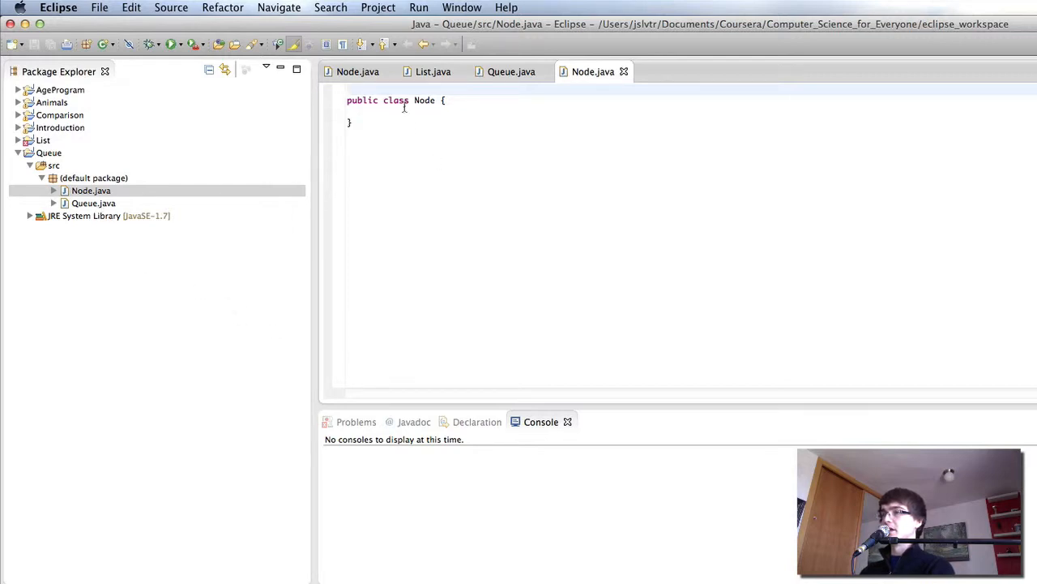
Create a Controller class in the default package with a public static void main stub.
{"action": "right_click", "coordinate": [94, 176]}
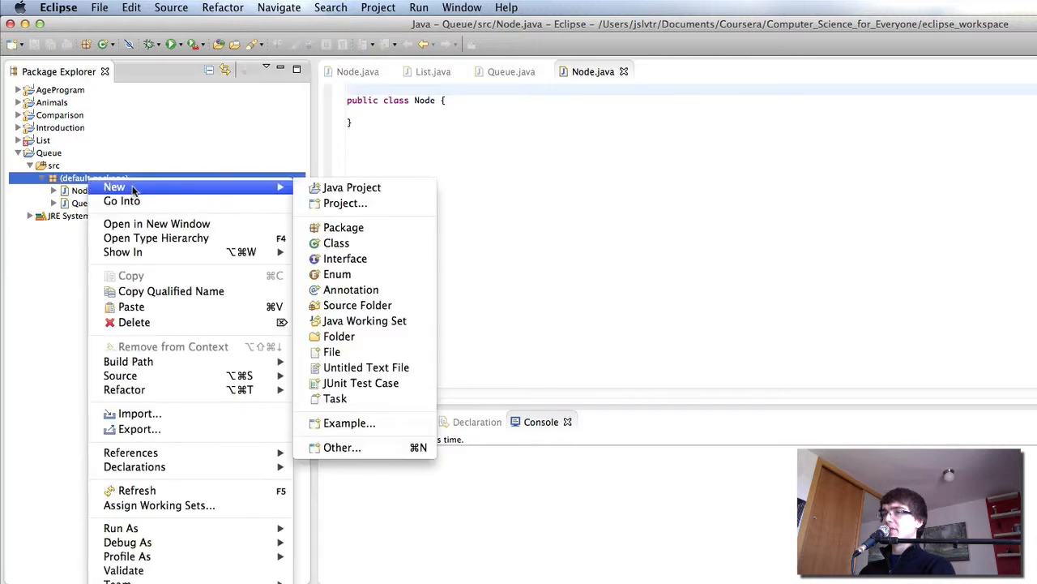
{"action": "left_click", "coordinate": [338, 243]}
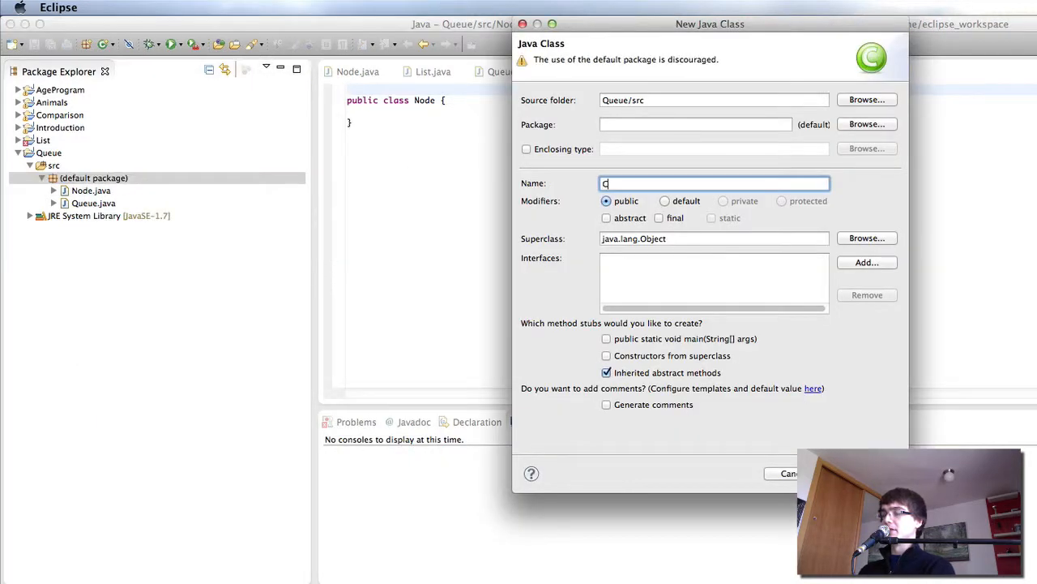
{"action": "type", "text": "ontroller"}
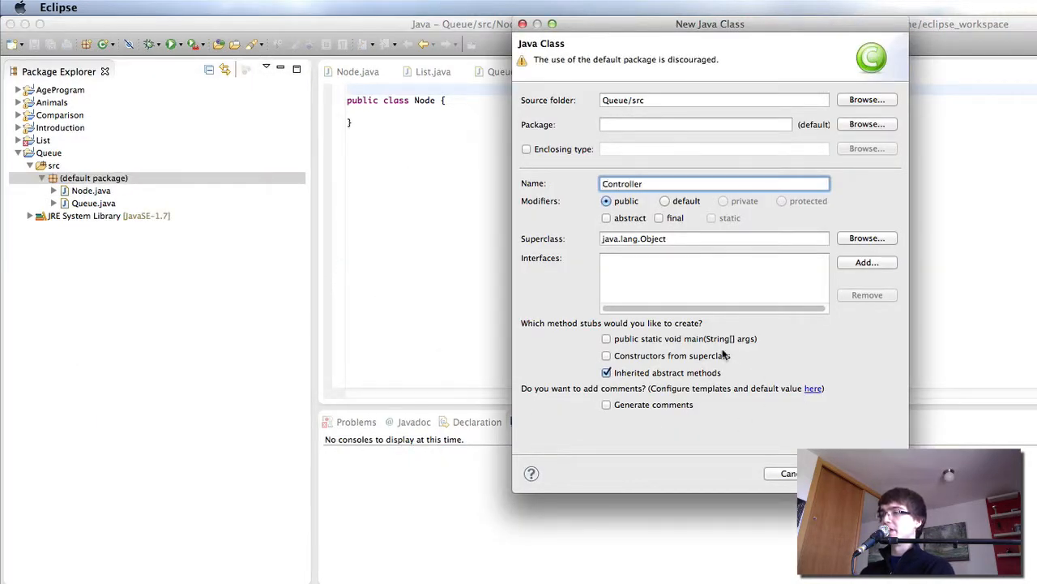
{"action": "left_click", "coordinate": [867, 474]}
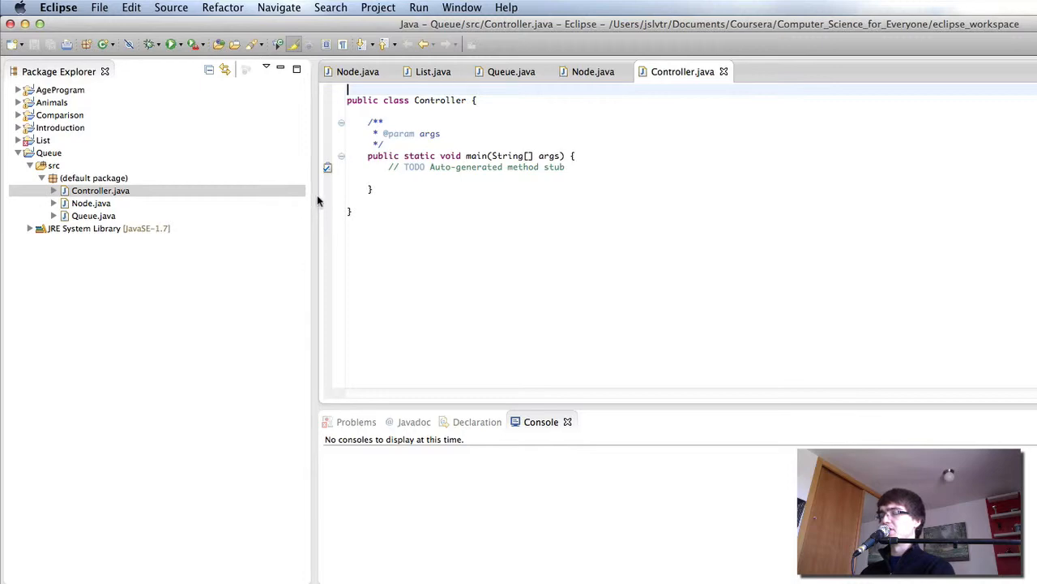
{"action": "mouse_move", "coordinate": [594, 72]}
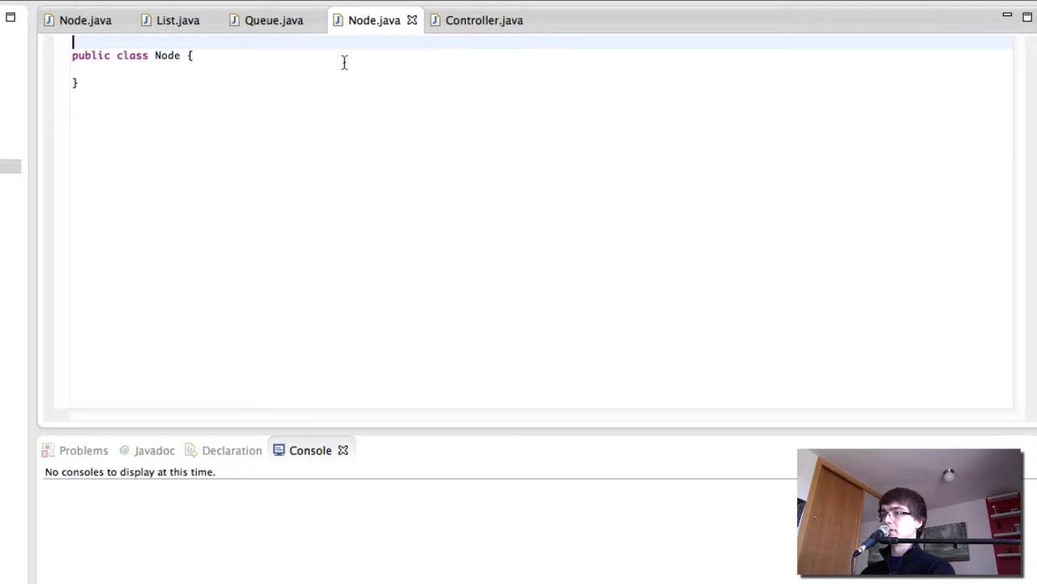
Paste the old Node code, rename matric to phone, drop year, constructor takes (String n, String p).
{"action": "key", "text": "enter"}
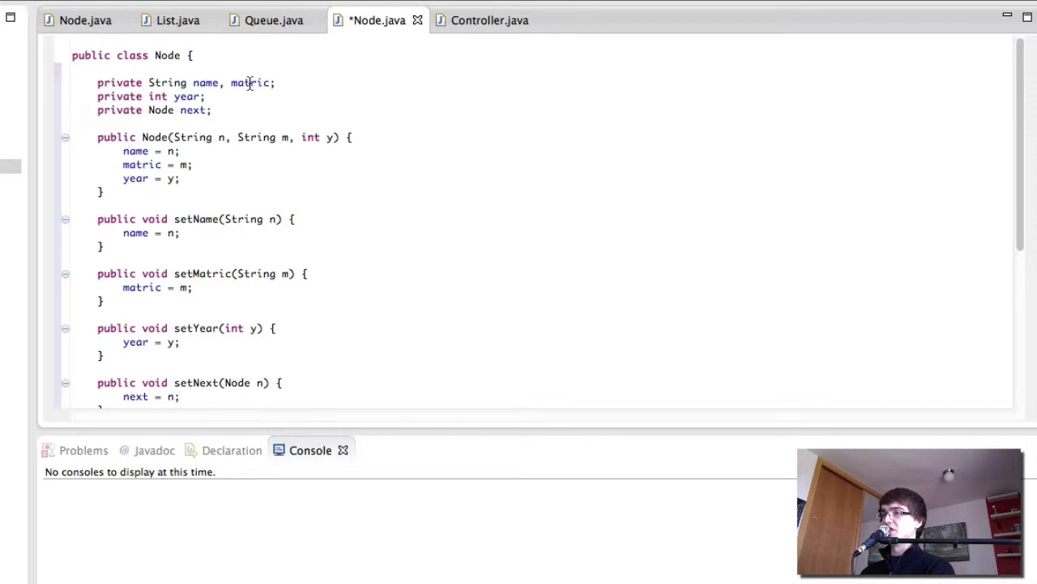
{"action": "type", "text": "phone"}
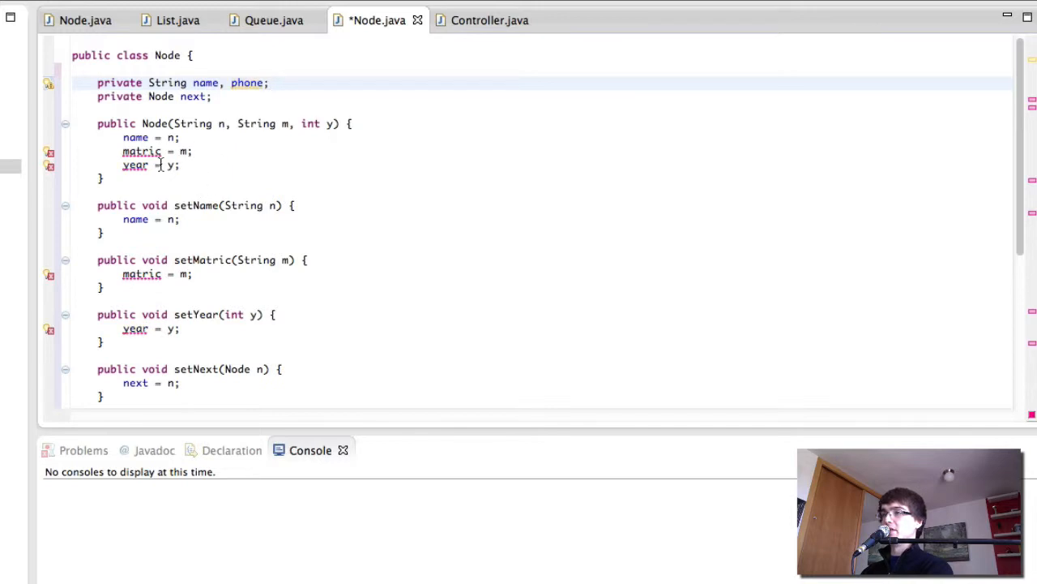
{"action": "key", "text": "Delete"}
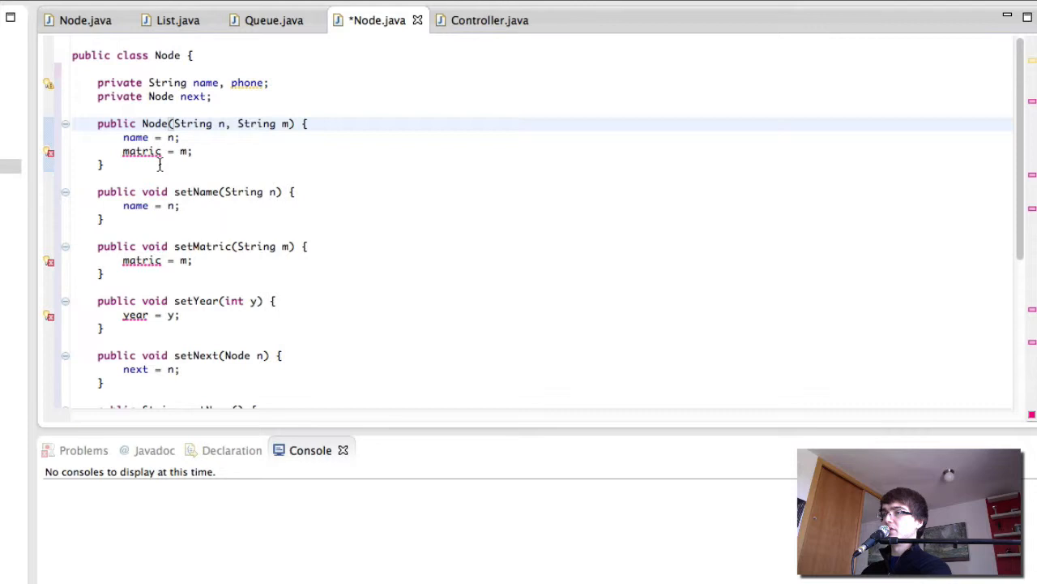
{"action": "type", "text": "phone = m;"}
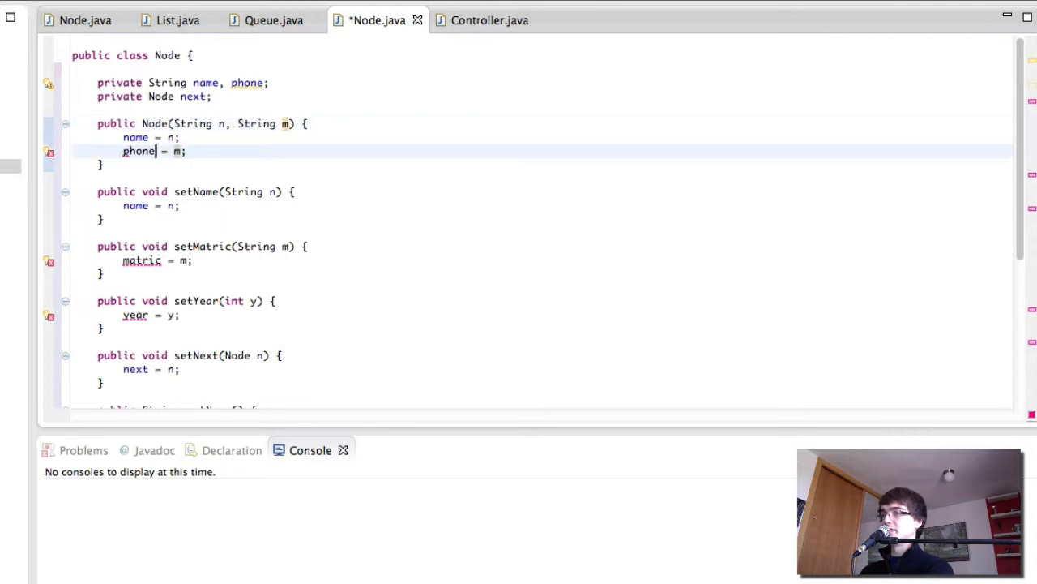
{"action": "type", "text": "p"}
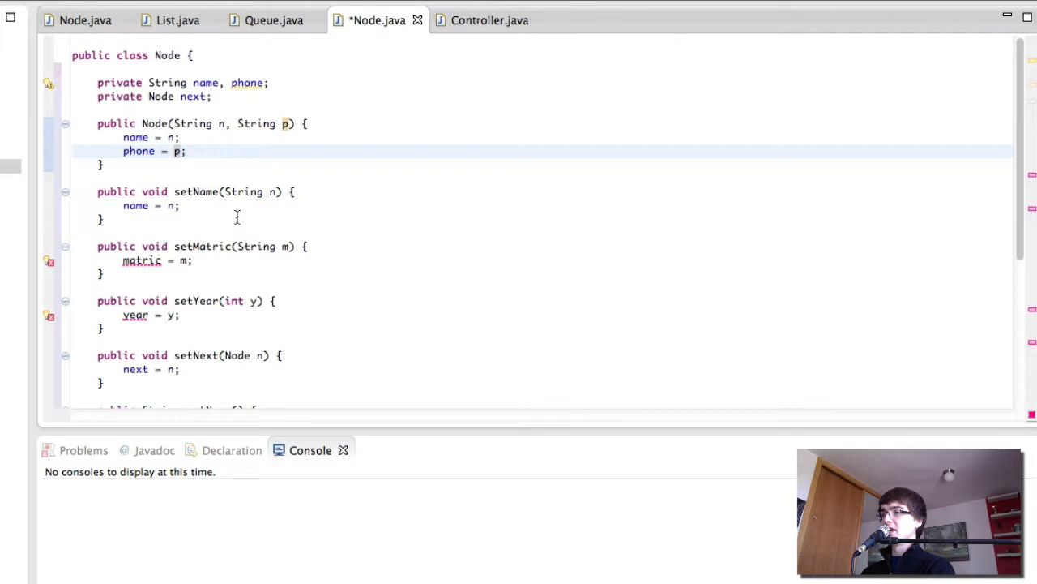
Rename setMatric to setPhone(String p) assigning phone and delete the setYear method.
{"action": "double_click", "coordinate": [195, 191]}
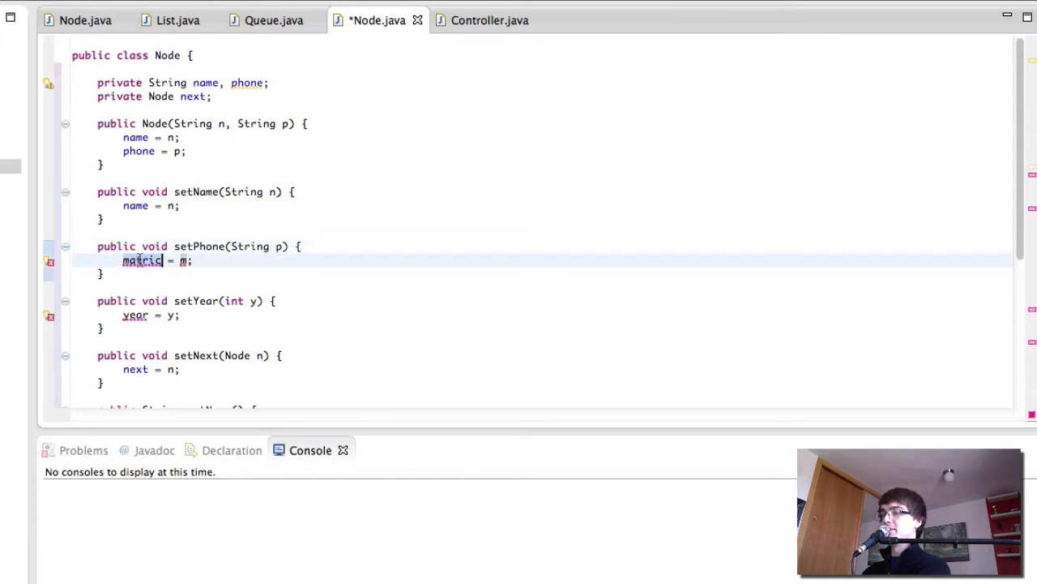
{"action": "type", "text": "phone = p;"}
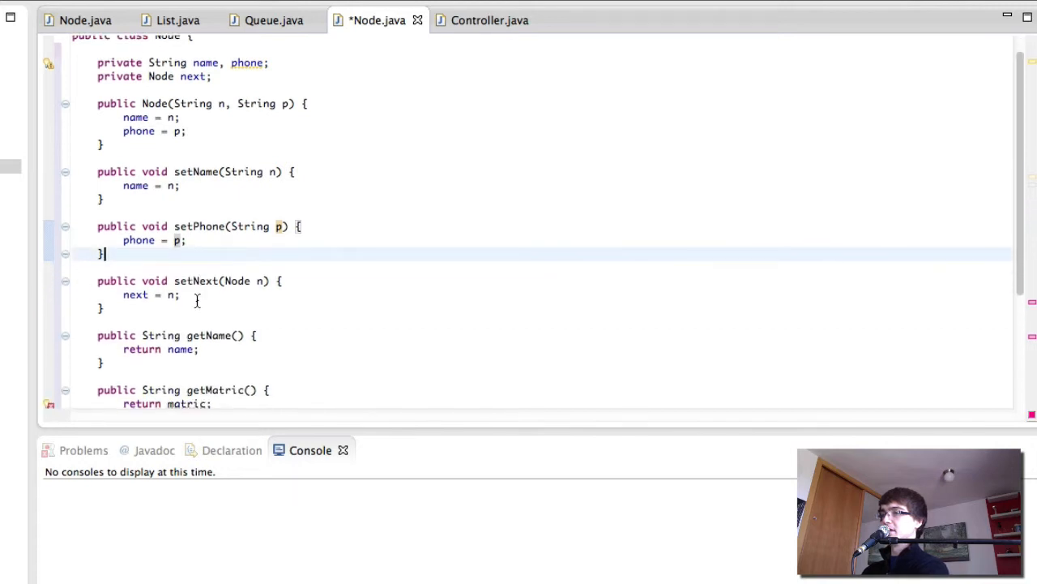
Turn getMatric into a getter returning phone, delete getYear, and save Node.
{"action": "scroll", "scroll_direction": "down", "scroll_amount": 3}
{"action": "type", "text": "Phone"}
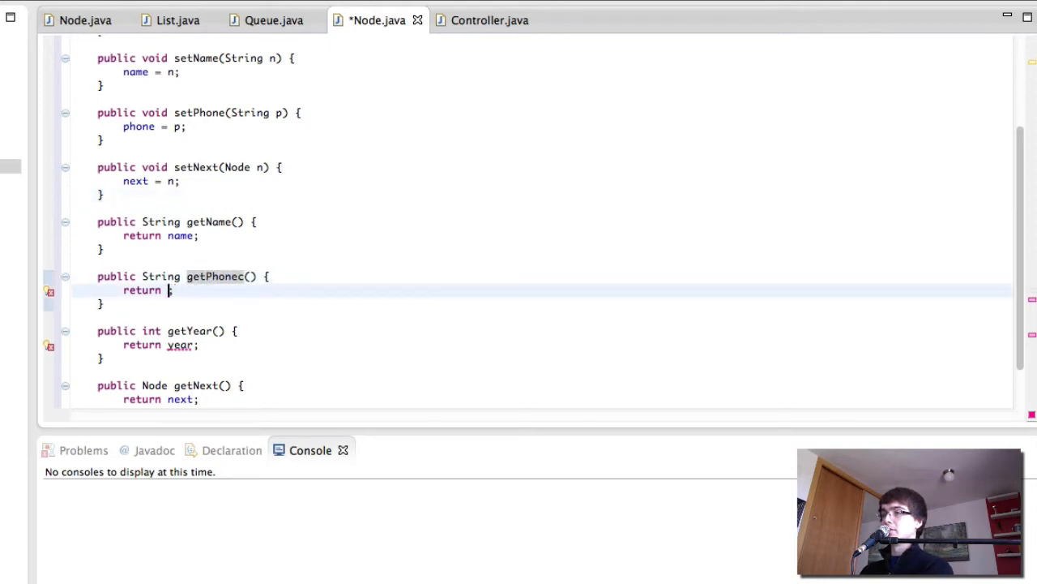
{"action": "type", "text": "phone;"}
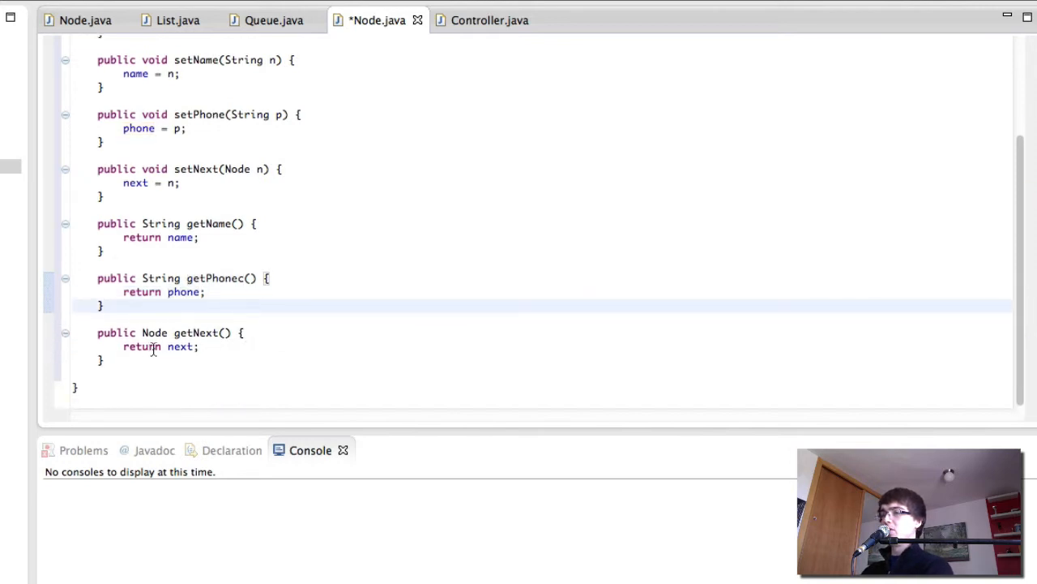
{"action": "key", "text": "ctrl+s"}
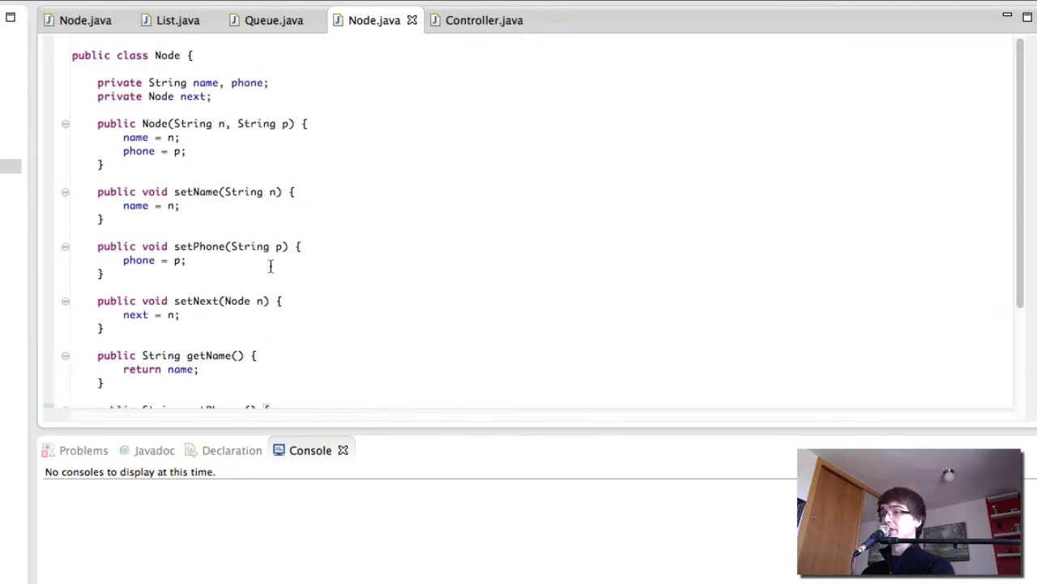
{"action": "mouse_move", "coordinate": [235, 58]}
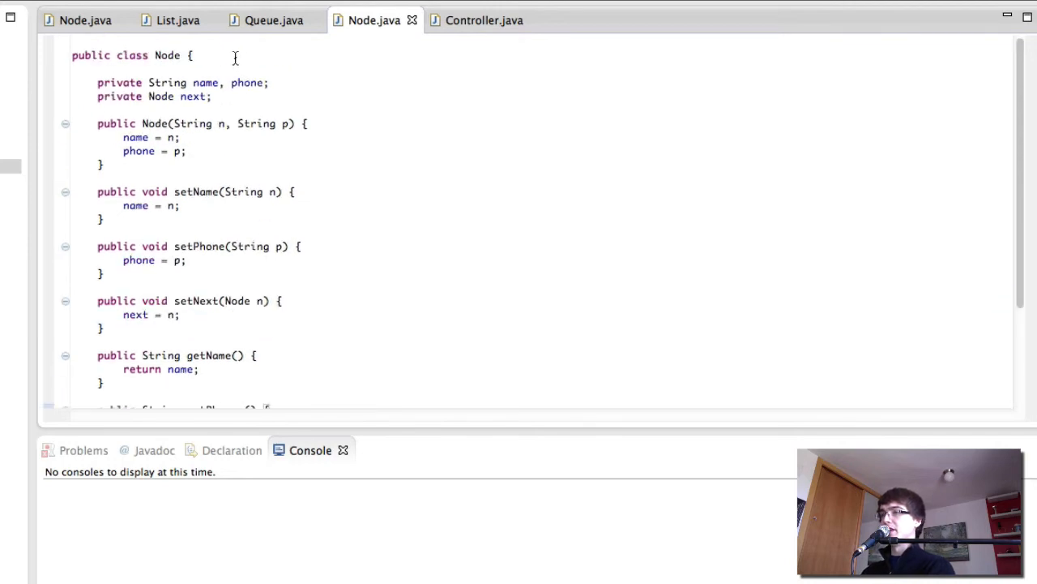